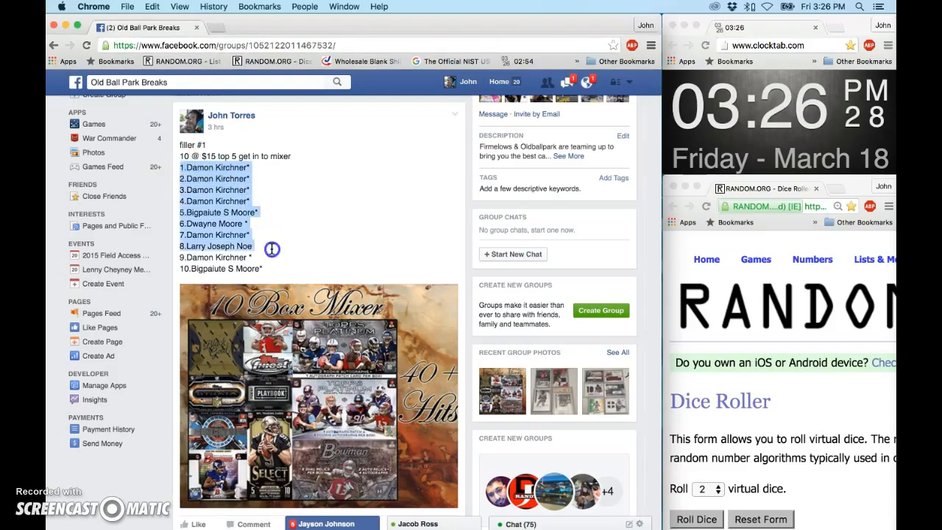
Copy the ten-name filler #1 list and comment 'live' on the group post
right_click(217, 243)
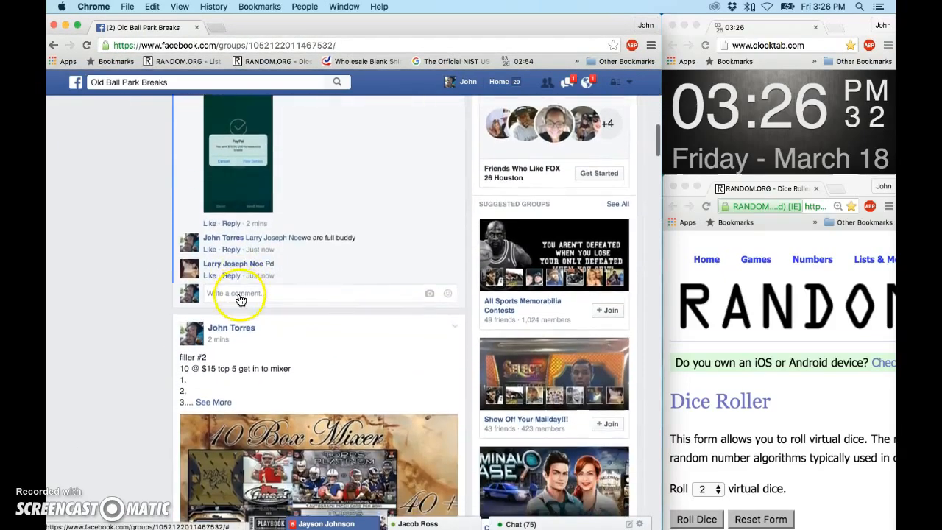
type("liv")
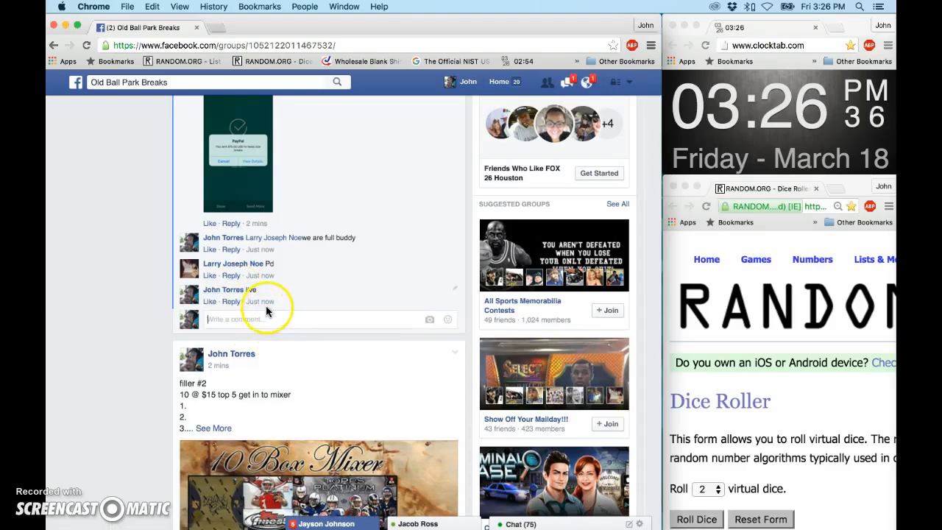
mouse_move(260, 302)
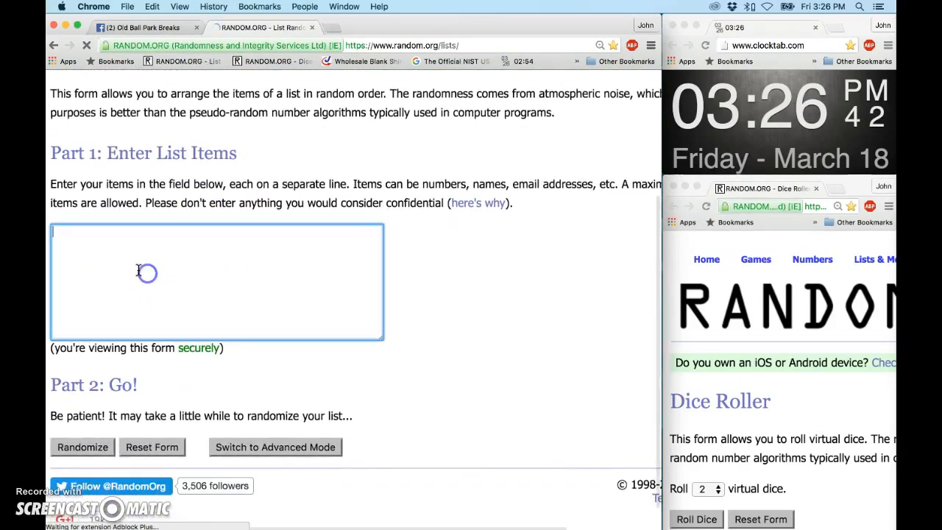
Paste the ten filler names into the List Randomizer and roll two dice, getting 6 and 3
type("1.Damon Kirchner*")
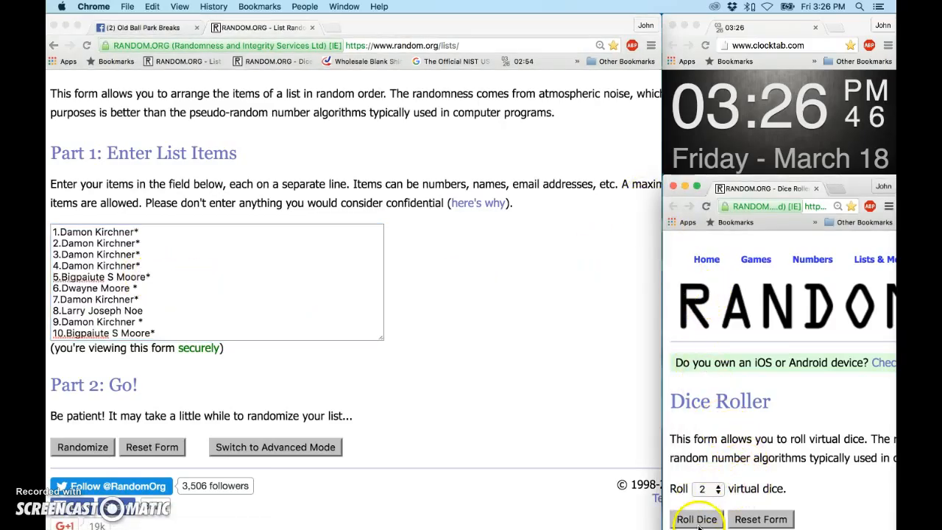
left_click(697, 519)
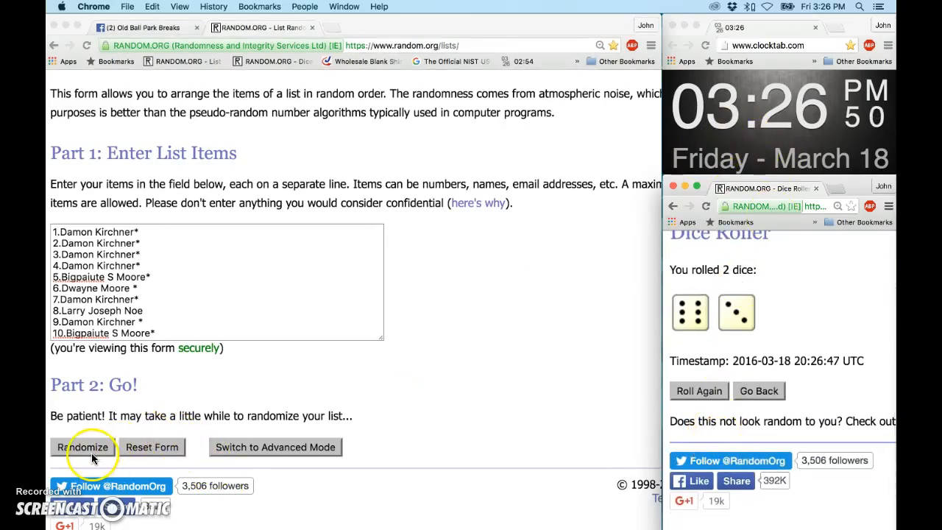
Randomize the filler list nine times to match the dice total, then return to the Facebook post
left_click(84, 447)
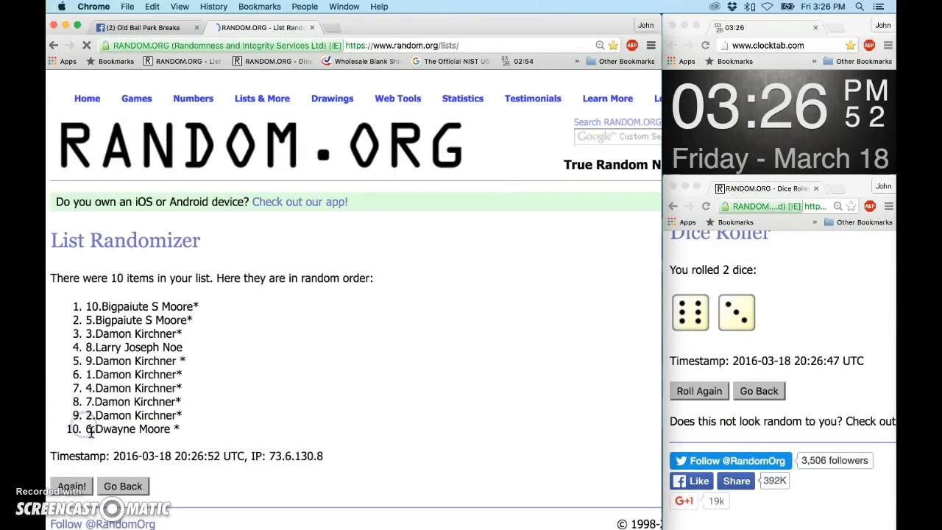
left_click(72, 486)
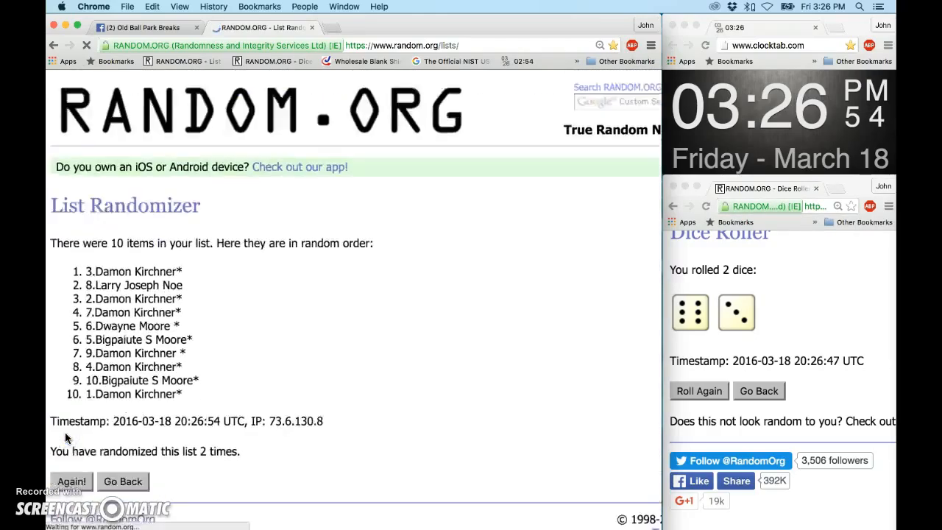
left_click(71, 482)
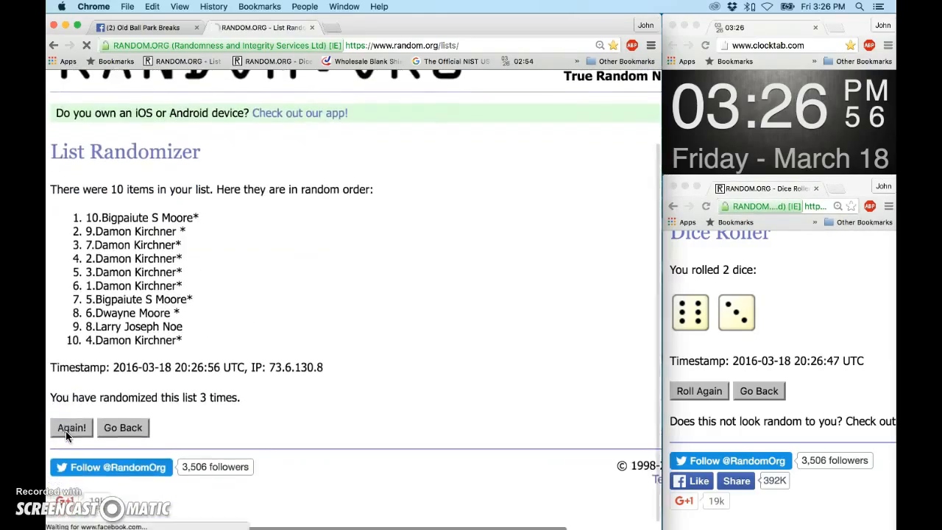
left_click(71, 428)
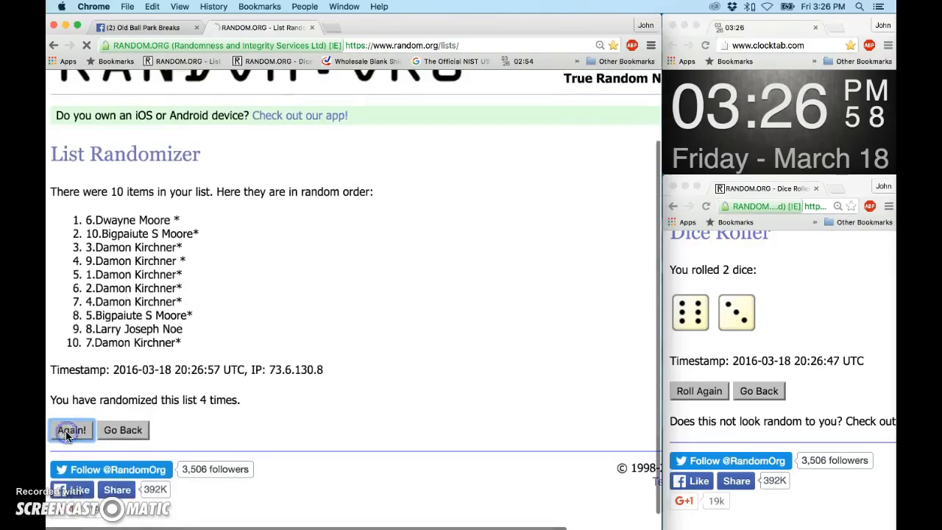
left_click(72, 429)
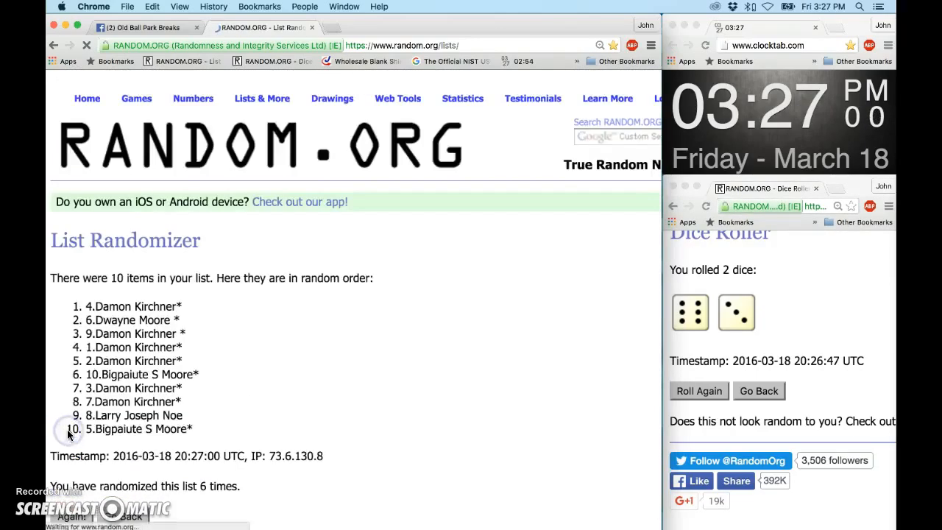
left_click(71, 430)
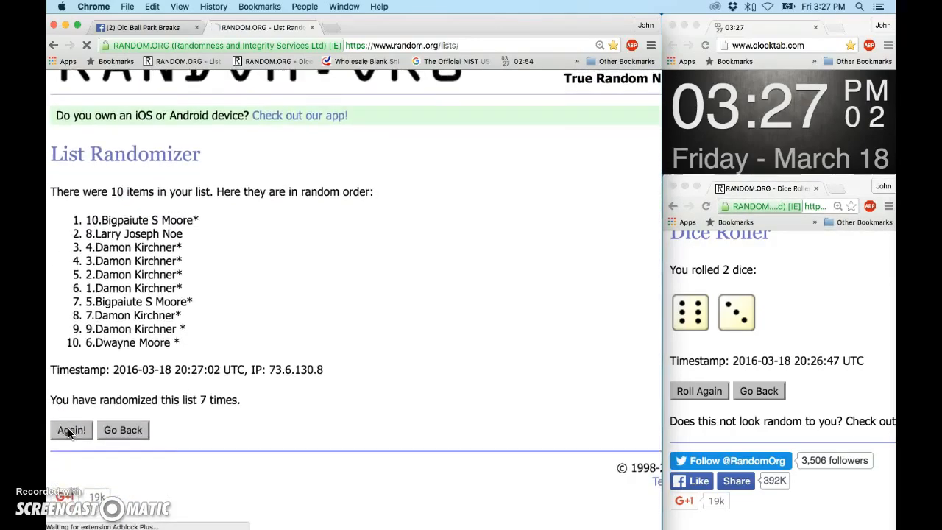
left_click(71, 430)
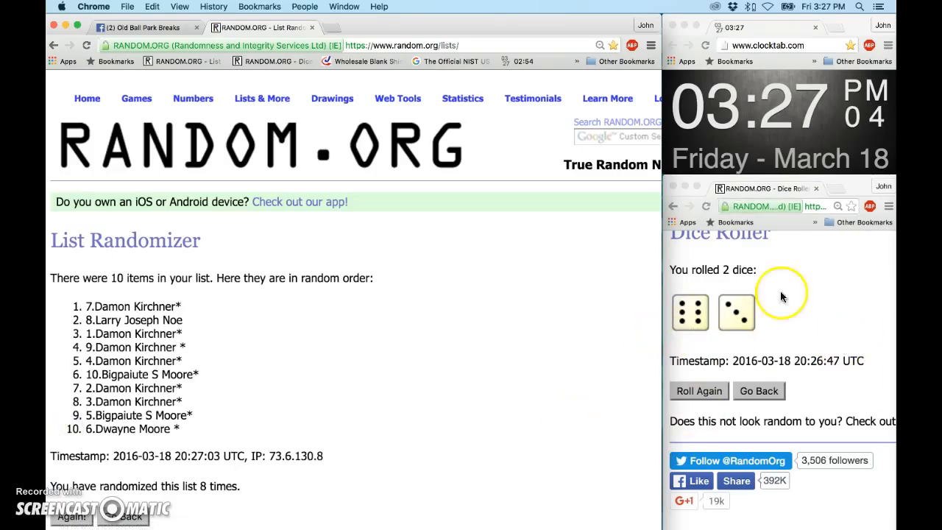
scroll("down", 3)
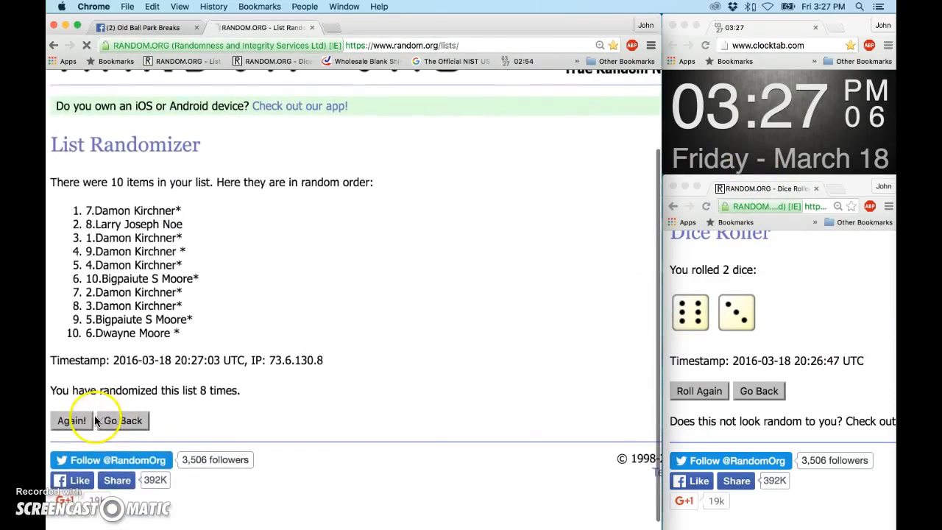
left_click(71, 421)
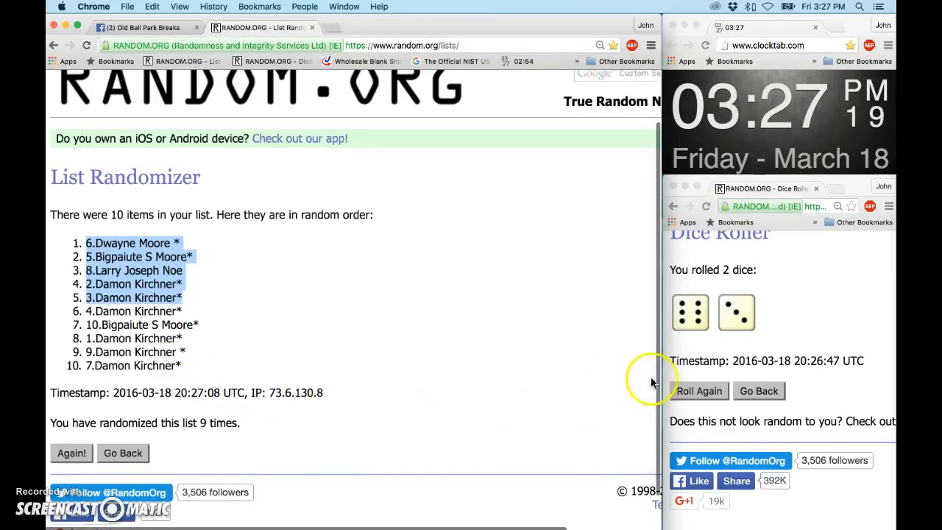
left_click(140, 28)
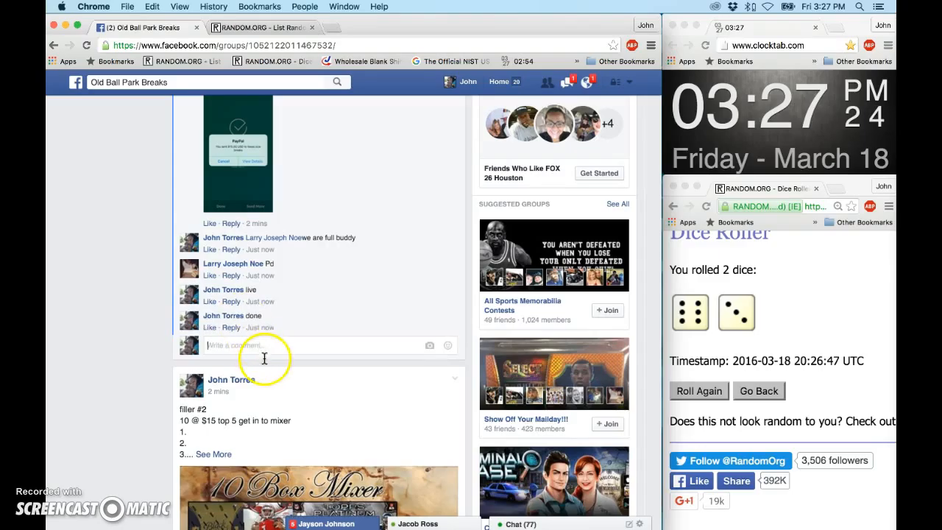